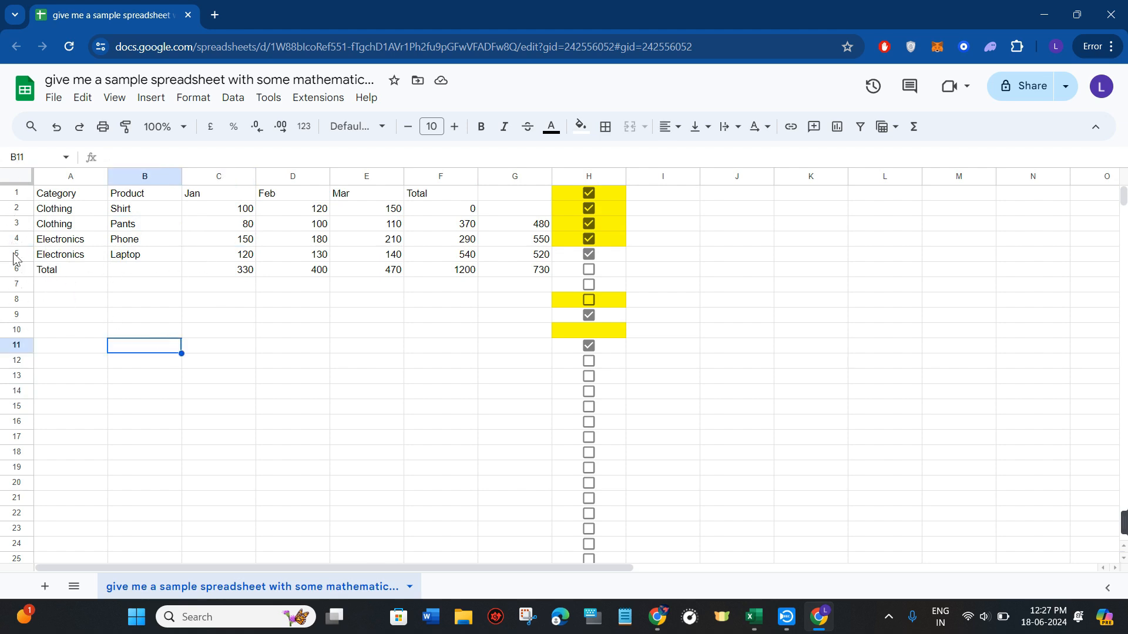
Hide row 5, the Electronics Laptop row, via the row header context menu
{"action": "left_click", "coordinate": [15, 254]}
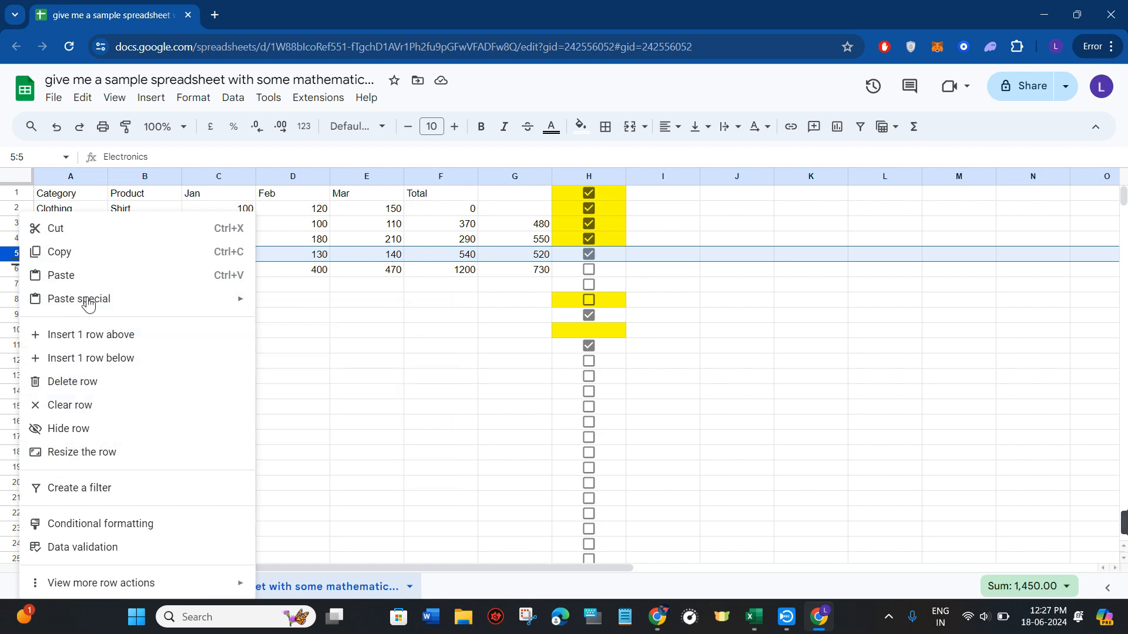
{"action": "mouse_move", "coordinate": [82, 432]}
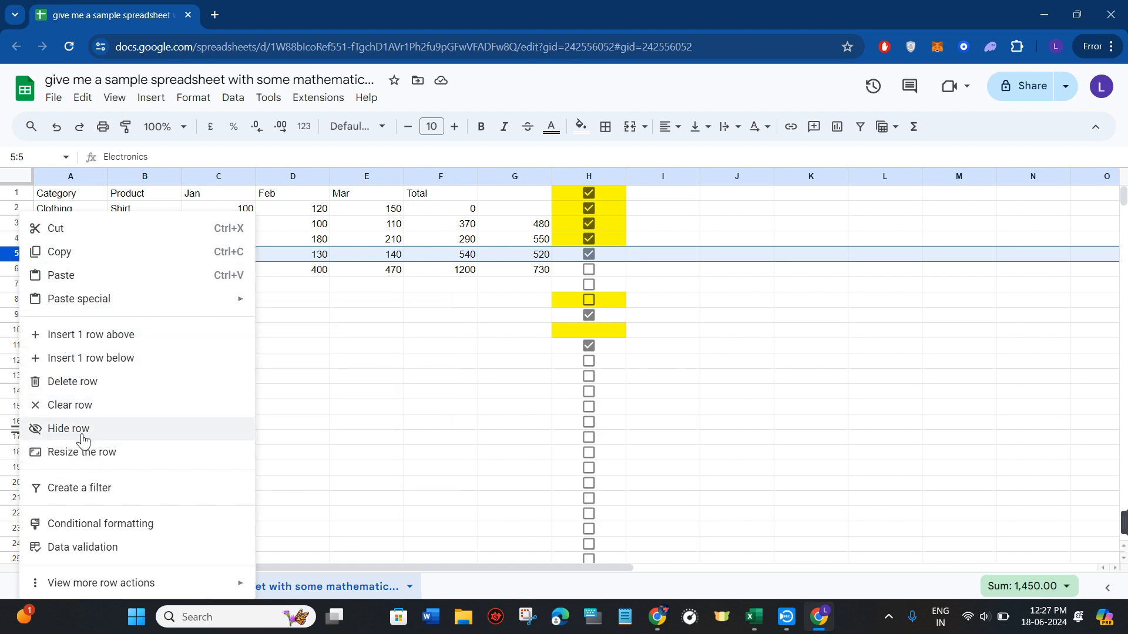
{"action": "left_click", "coordinate": [68, 429]}
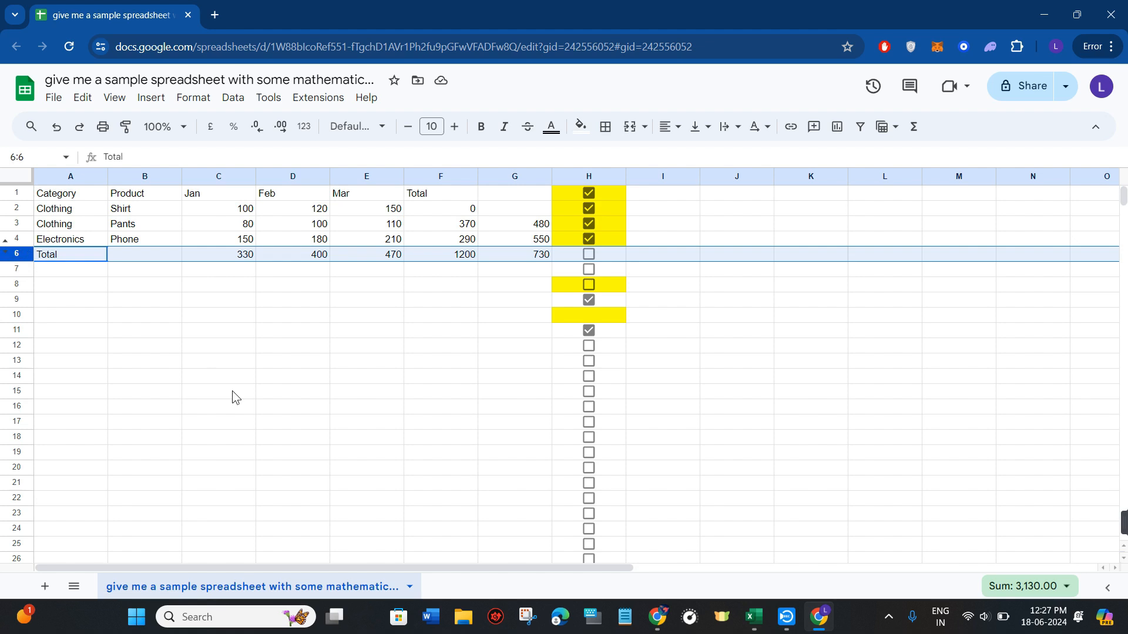
{"action": "left_click", "coordinate": [219, 390]}
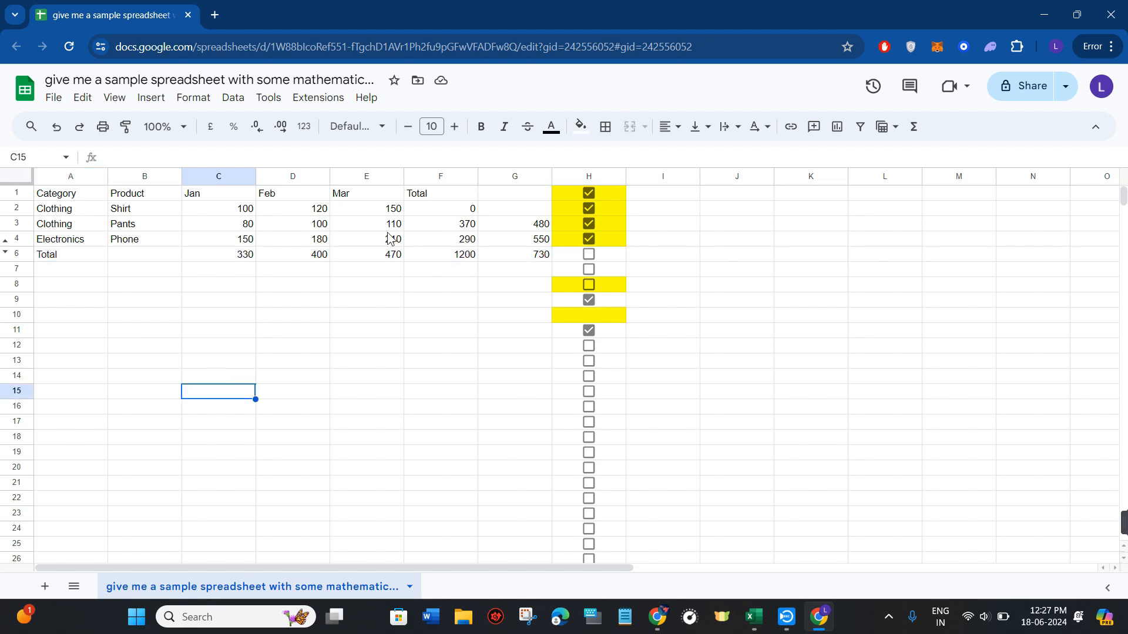
{"action": "left_click", "coordinate": [367, 176]}
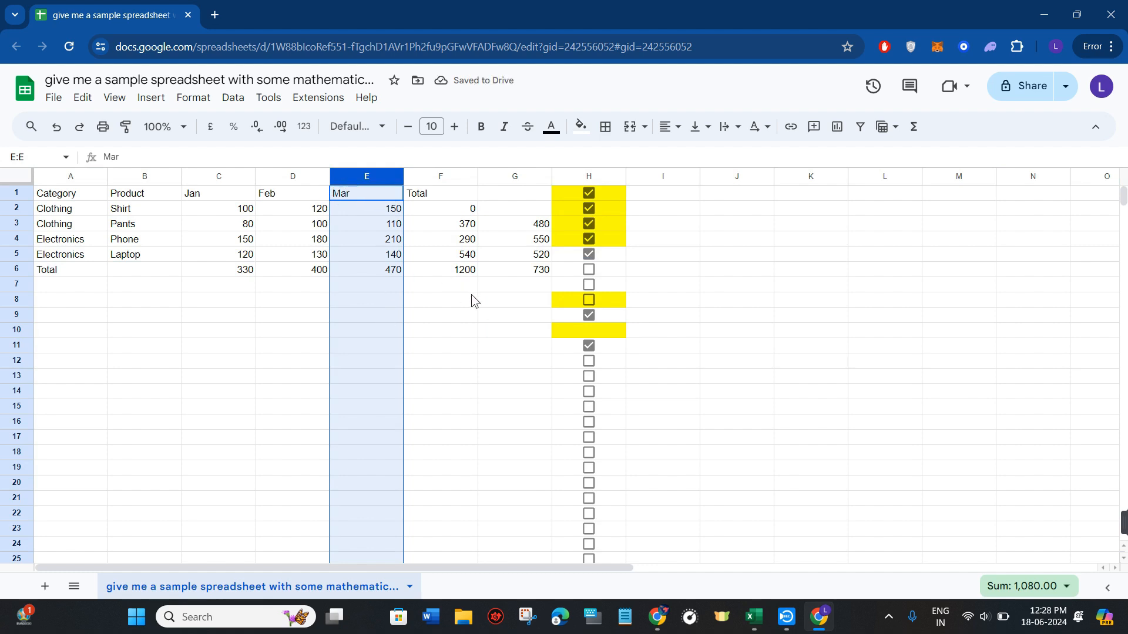
Clear the column E selection now that the full sales table is restored
{"action": "left_click", "coordinate": [439, 300]}
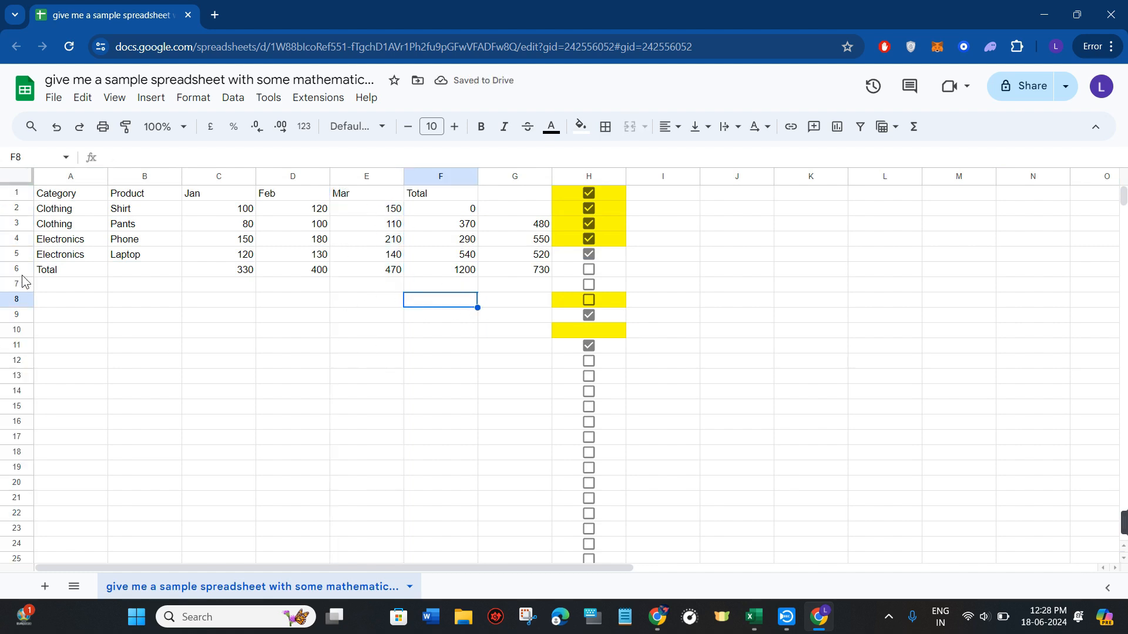